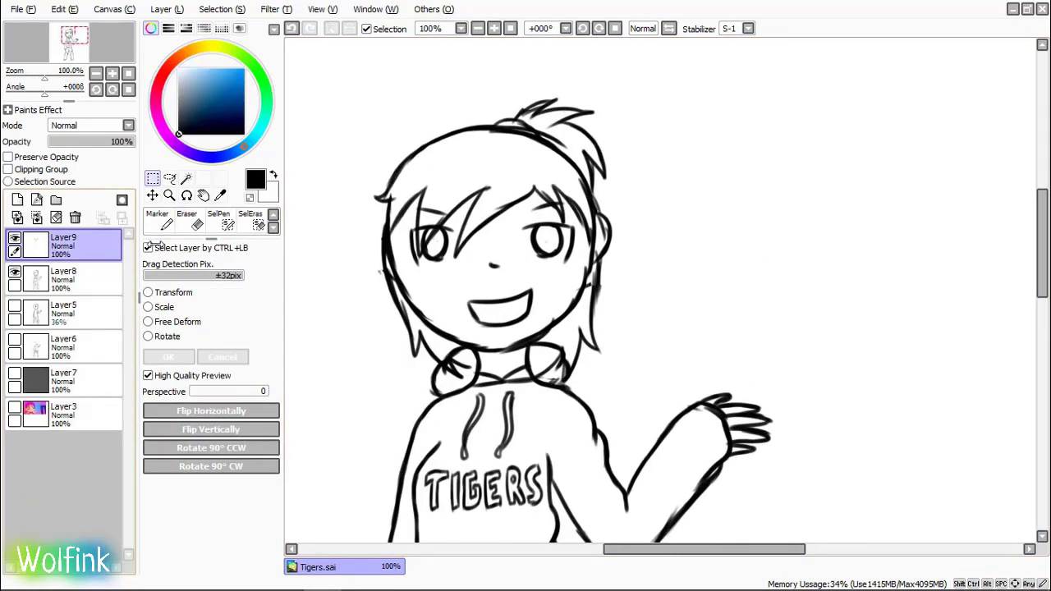
- Select the Brush tool and raise the stabilizer for smoother inking strokes
click(747, 28)
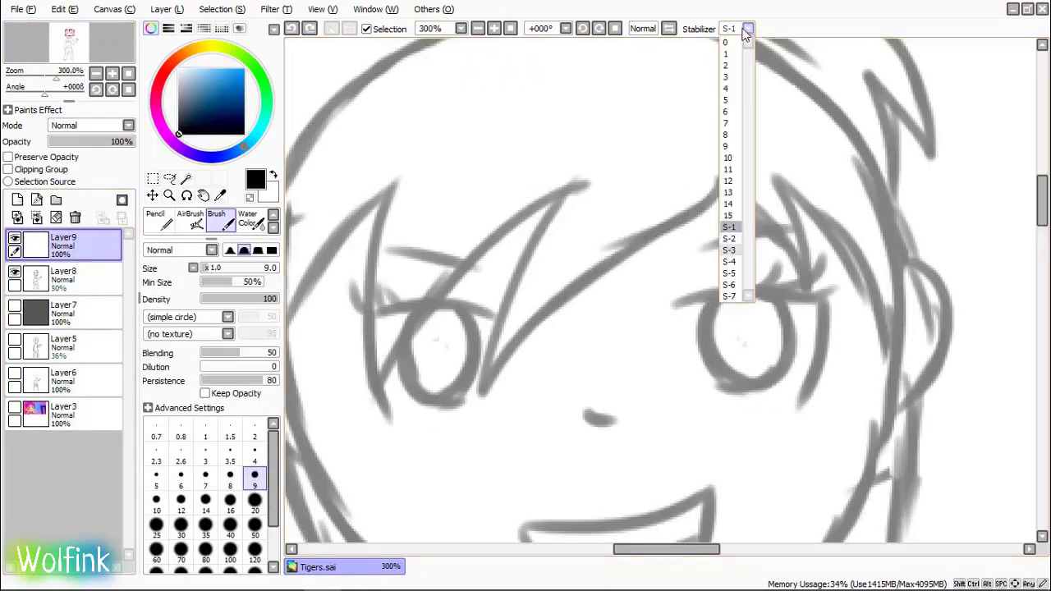
click(729, 250)
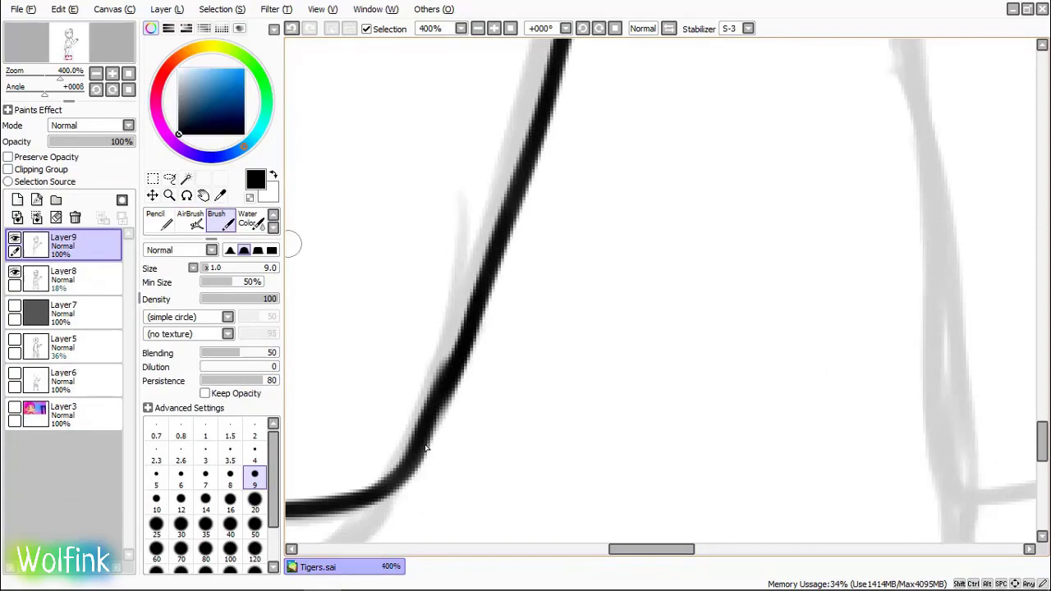
scroll(down, 3)
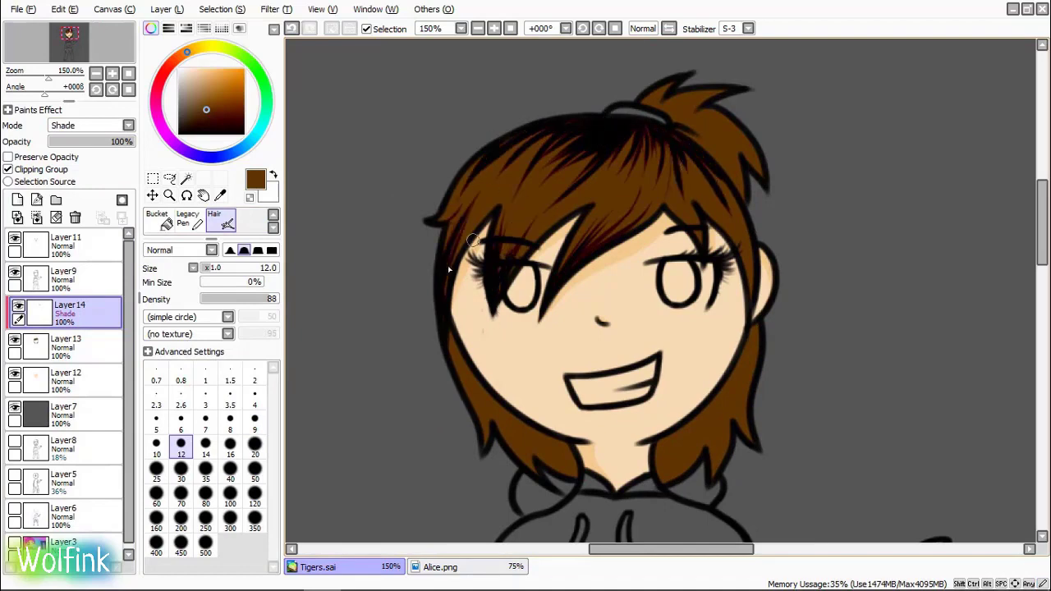
- Paint dark hair strands with a smaller brush, including beside the left cheek
click(254, 418)
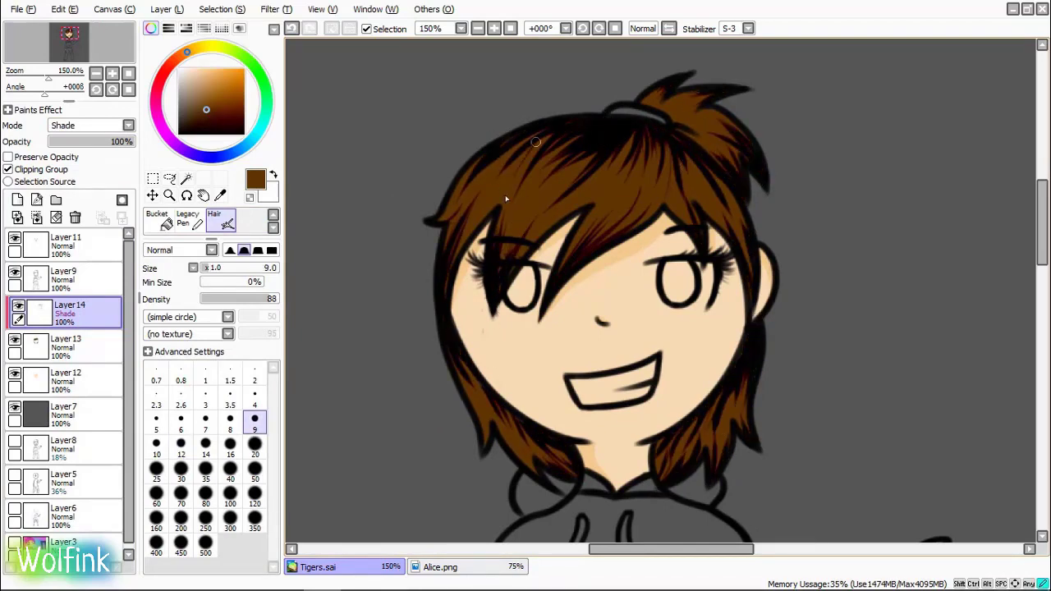
drag(534, 143, 464, 368)
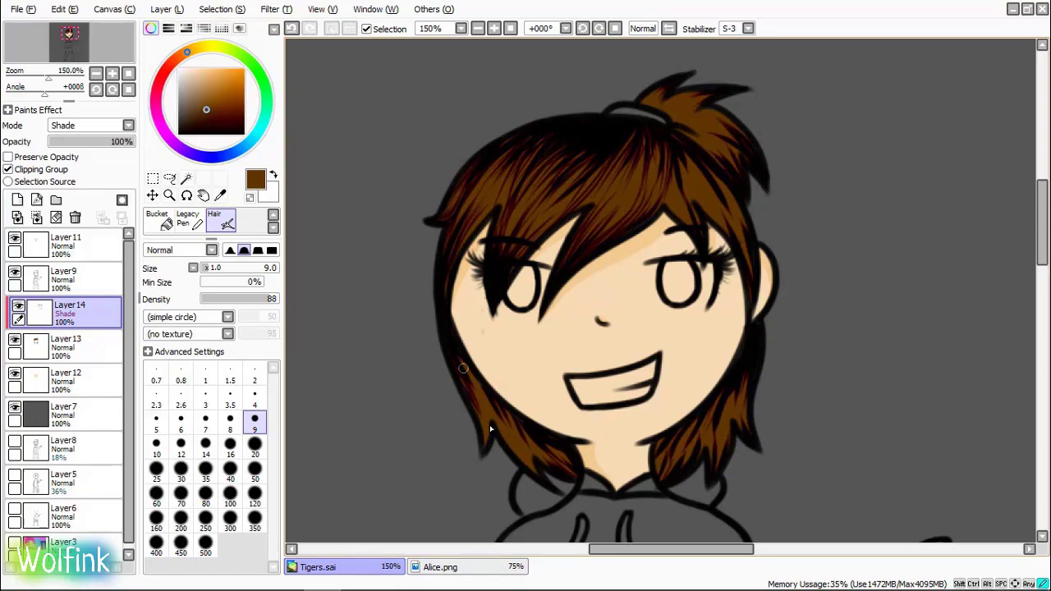
drag(106, 142, 90, 141)
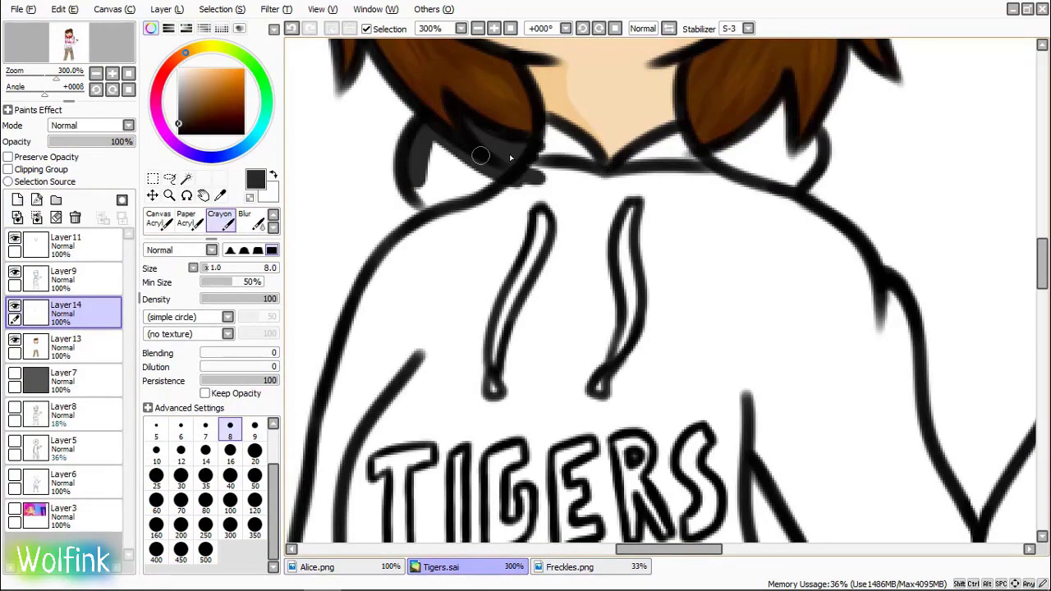
- Paint the hood collar dark grey with a larger size-20 brush
click(254, 450)
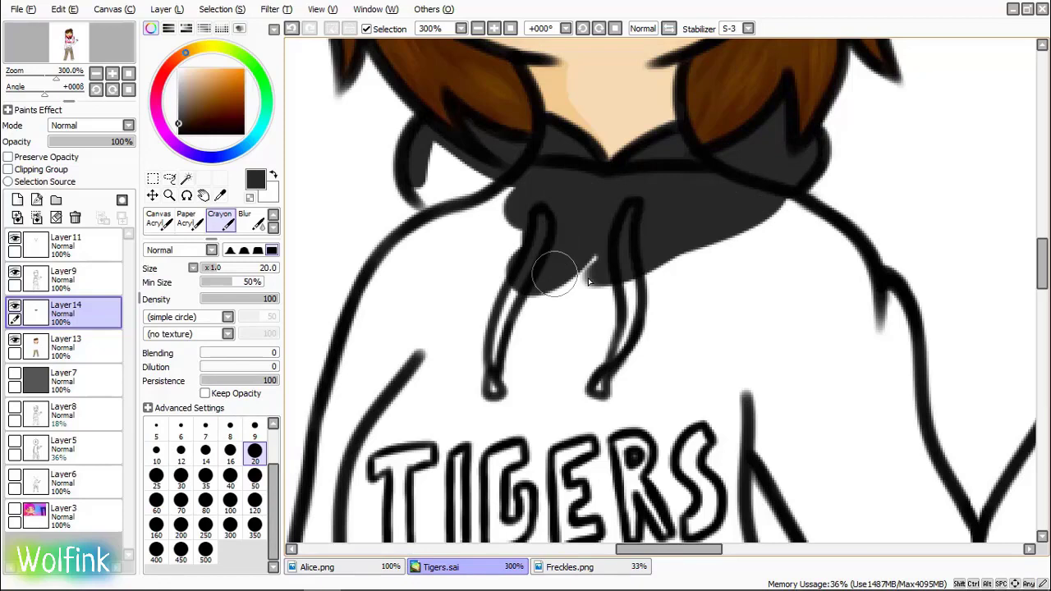
drag(558, 271, 801, 246)
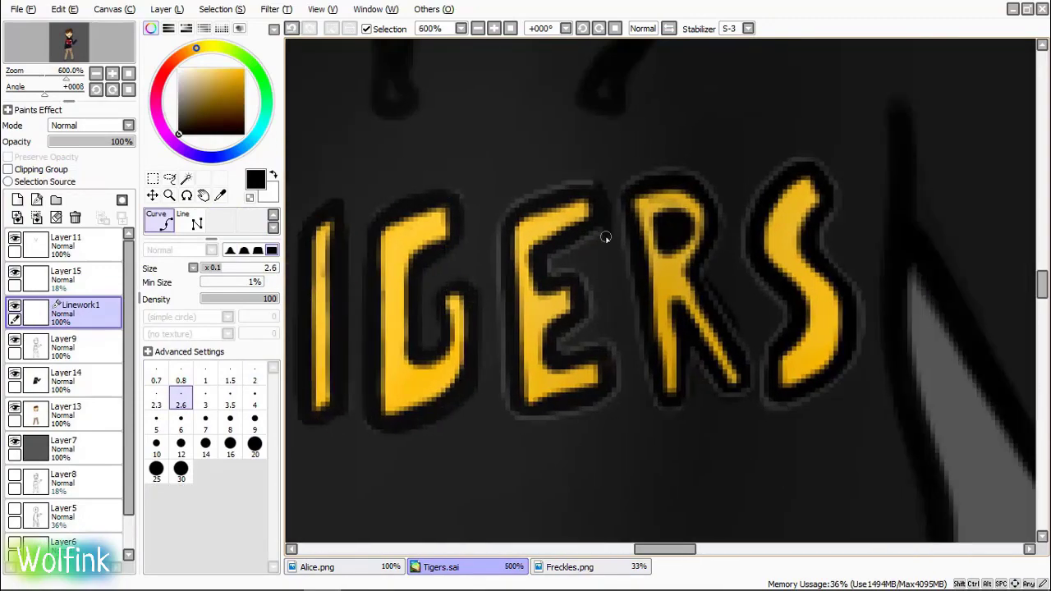
- Select a tool on the Linework1 layer for outlining the TIGERS letters
click(64, 345)
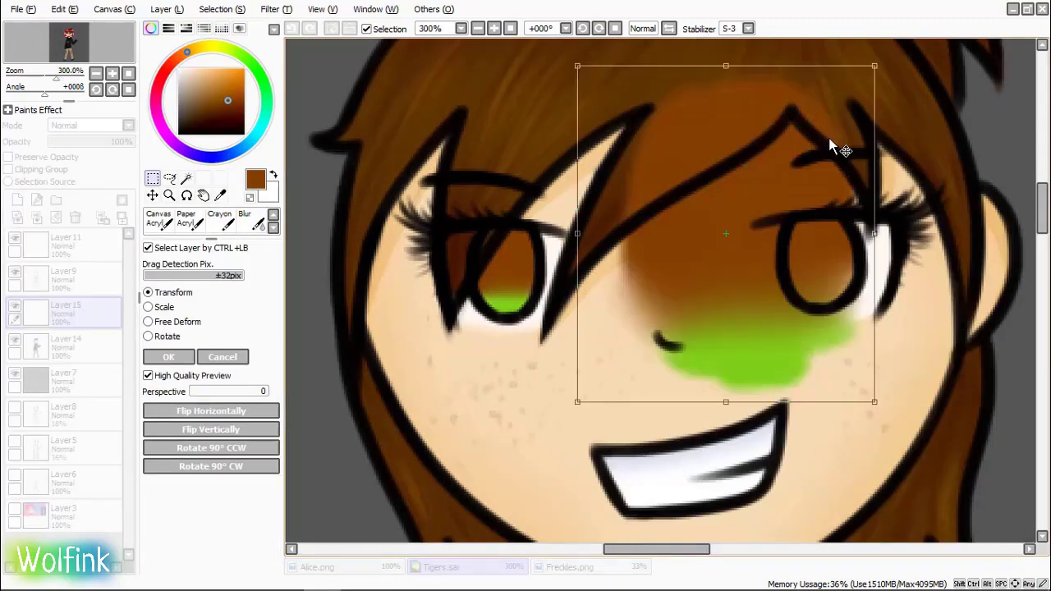
- Confirm the repositioned iris colour layer with OK
click(441, 567)
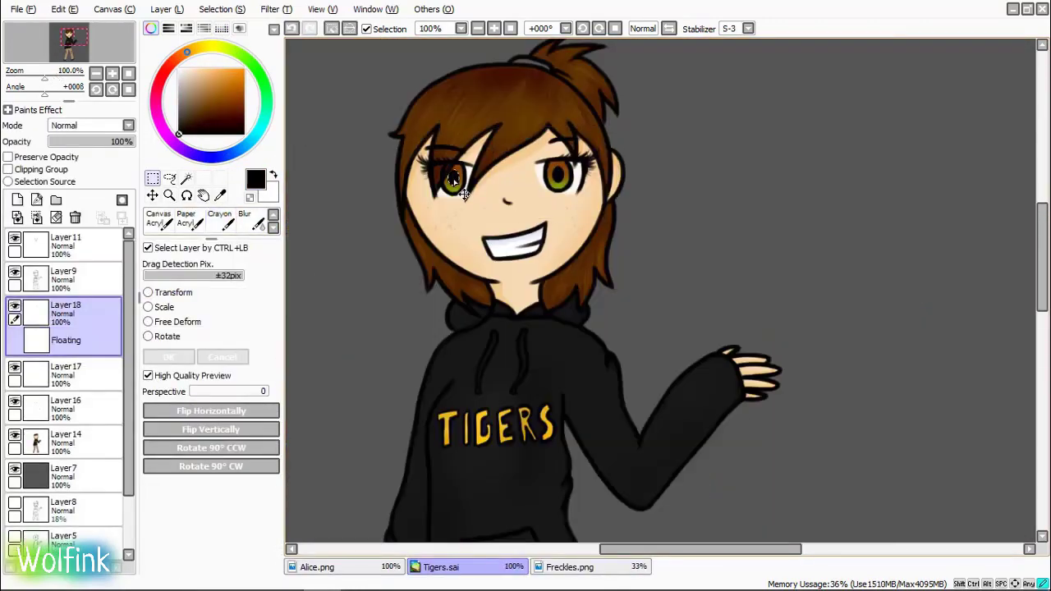